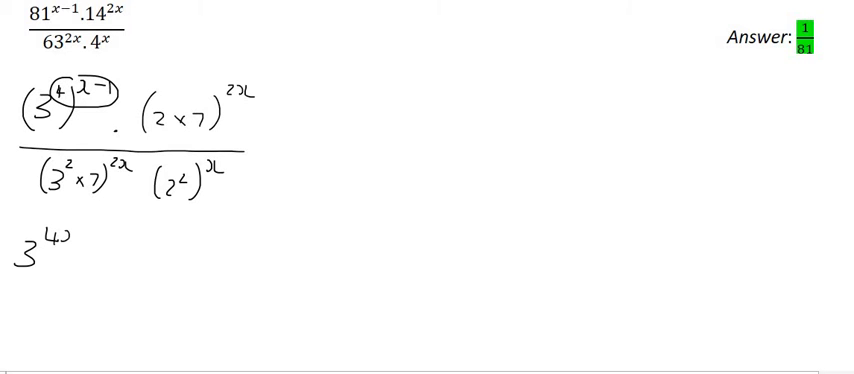
# Write the −4 in the exponent 4x−4 of the rewritten numerator 3^(4x−4)·2^(2x)·7^(2x).
pyautogui.write('-4) . 2^(2x) . 7^(2x)')
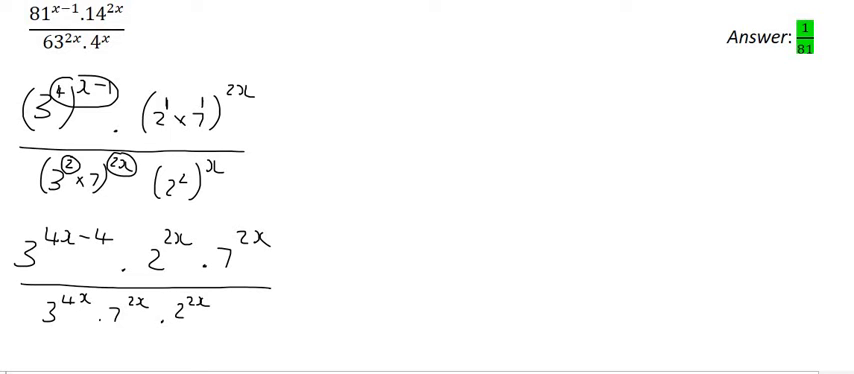
# Pick green and blue highlighter colours to mark the matching 3s and 2s.
pyautogui.click(20, 258)
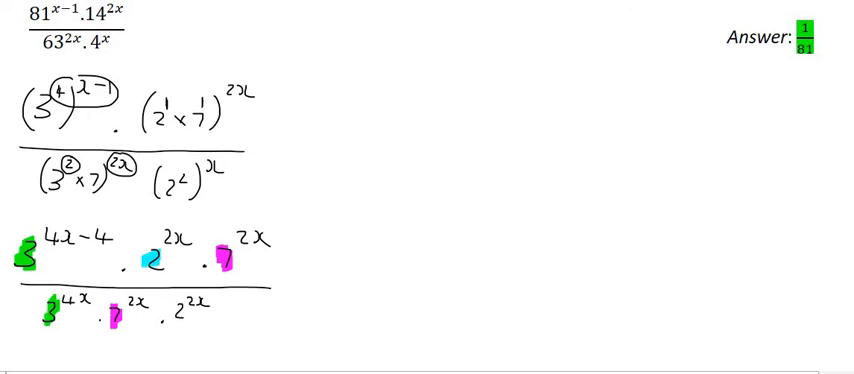
pyautogui.click(178, 308)
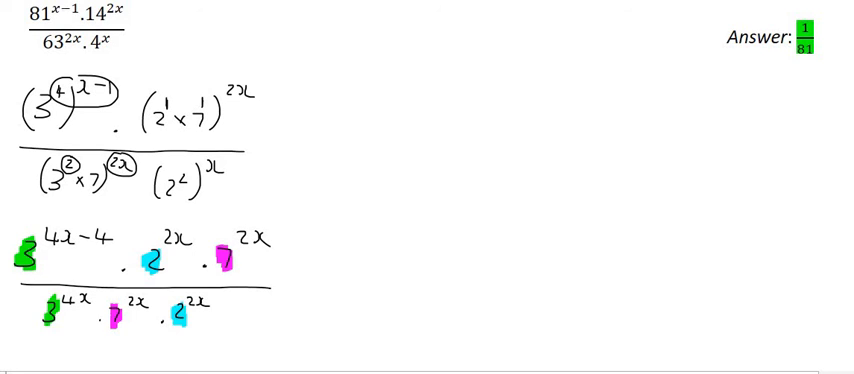